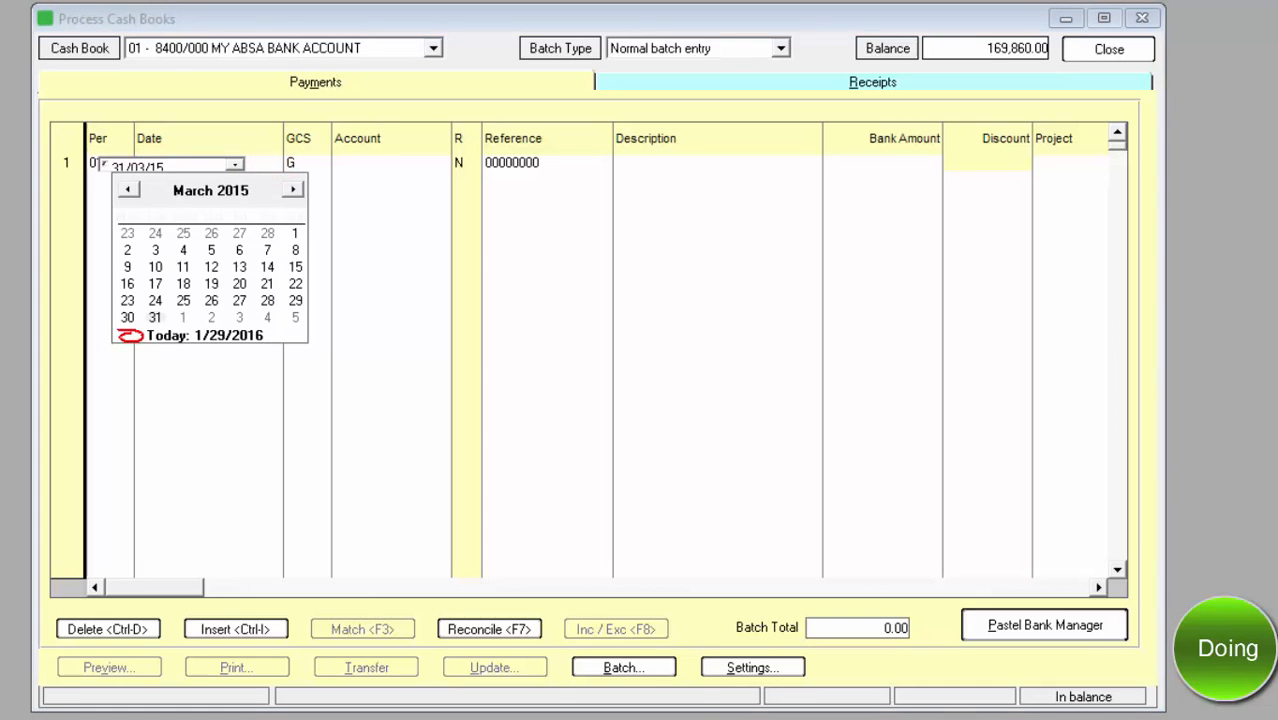
Date payment line 1 as 28/03/15 and mark it as a supplier (S) transaction
{"action": "left_click", "coordinate": [267, 300]}
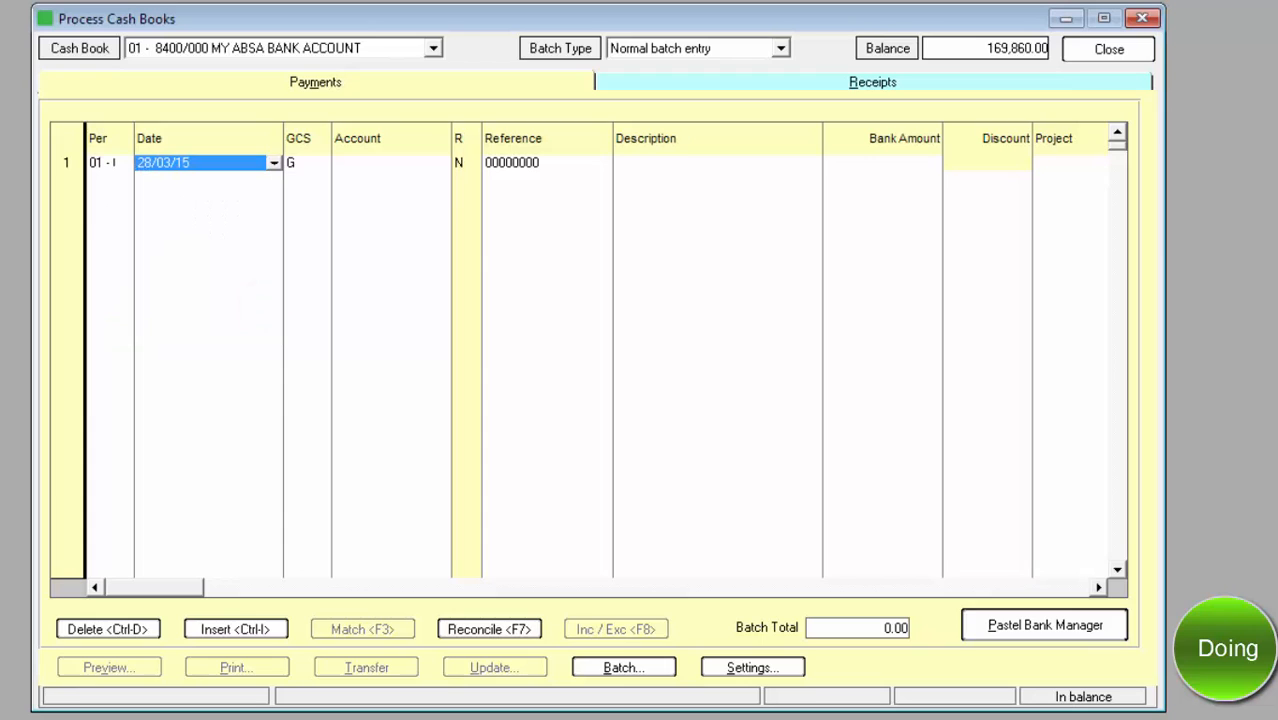
{"action": "left_click", "coordinate": [305, 162]}
{"action": "type", "text": "S"}
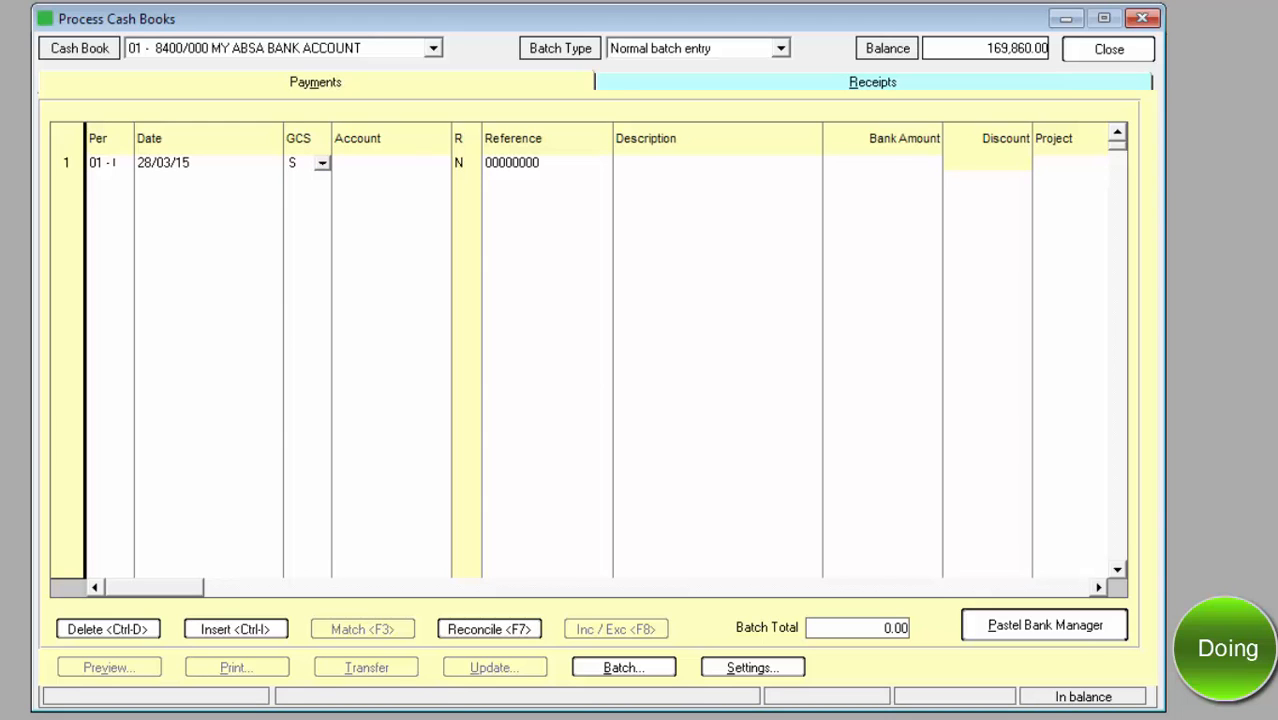
Select supplier K009 on line 1 and enter reference EFT001
{"action": "left_click", "coordinate": [390, 162]}
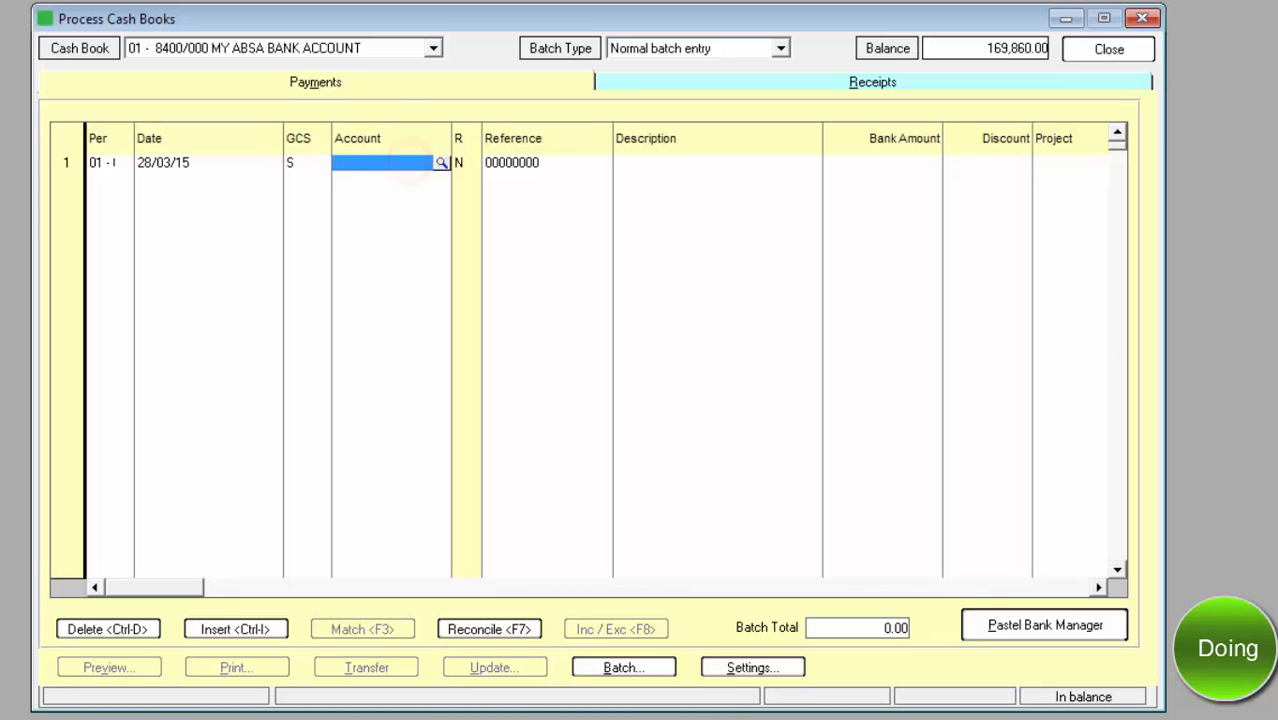
{"action": "left_click", "coordinate": [441, 162]}
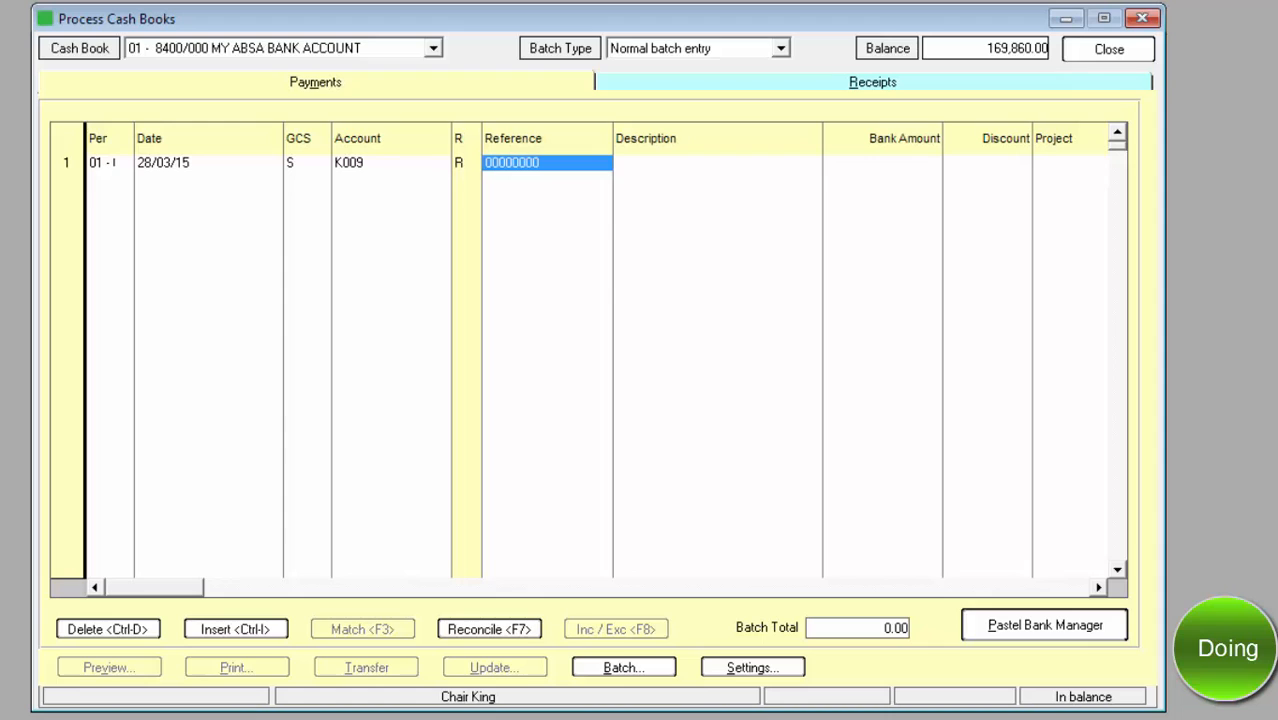
{"action": "type", "text": "EFT"}
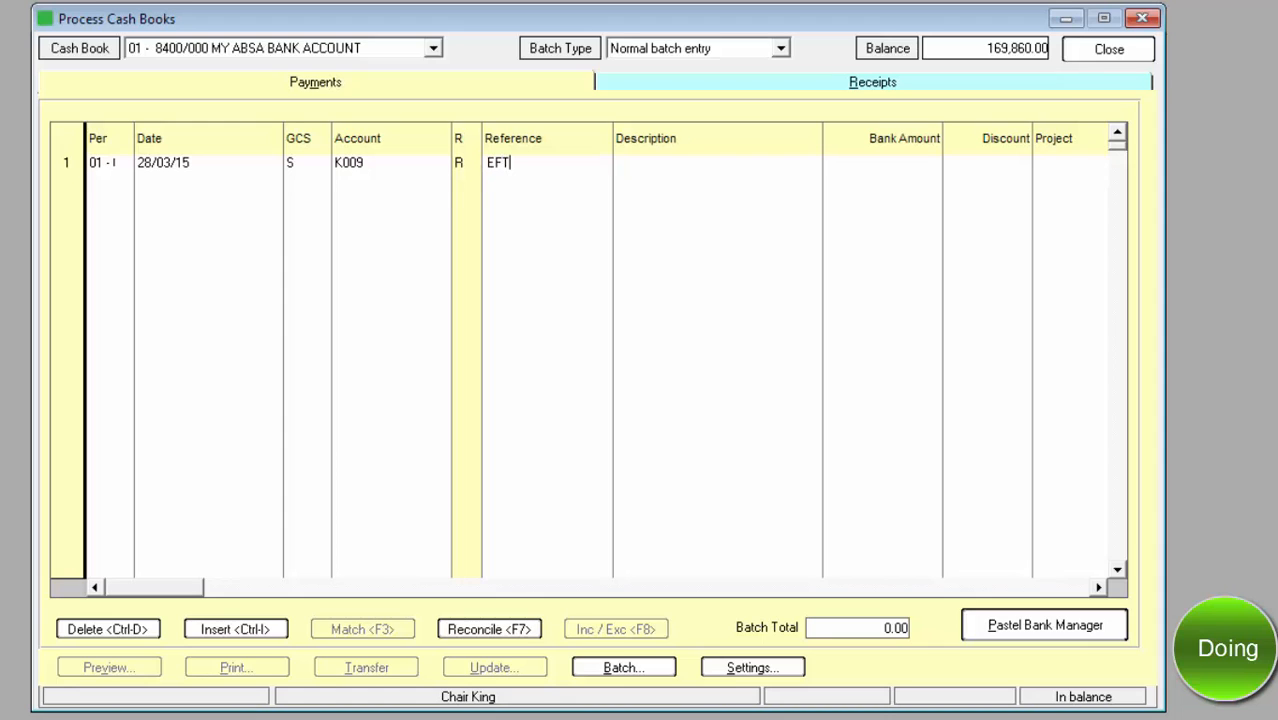
{"action": "type", "text": "001"}
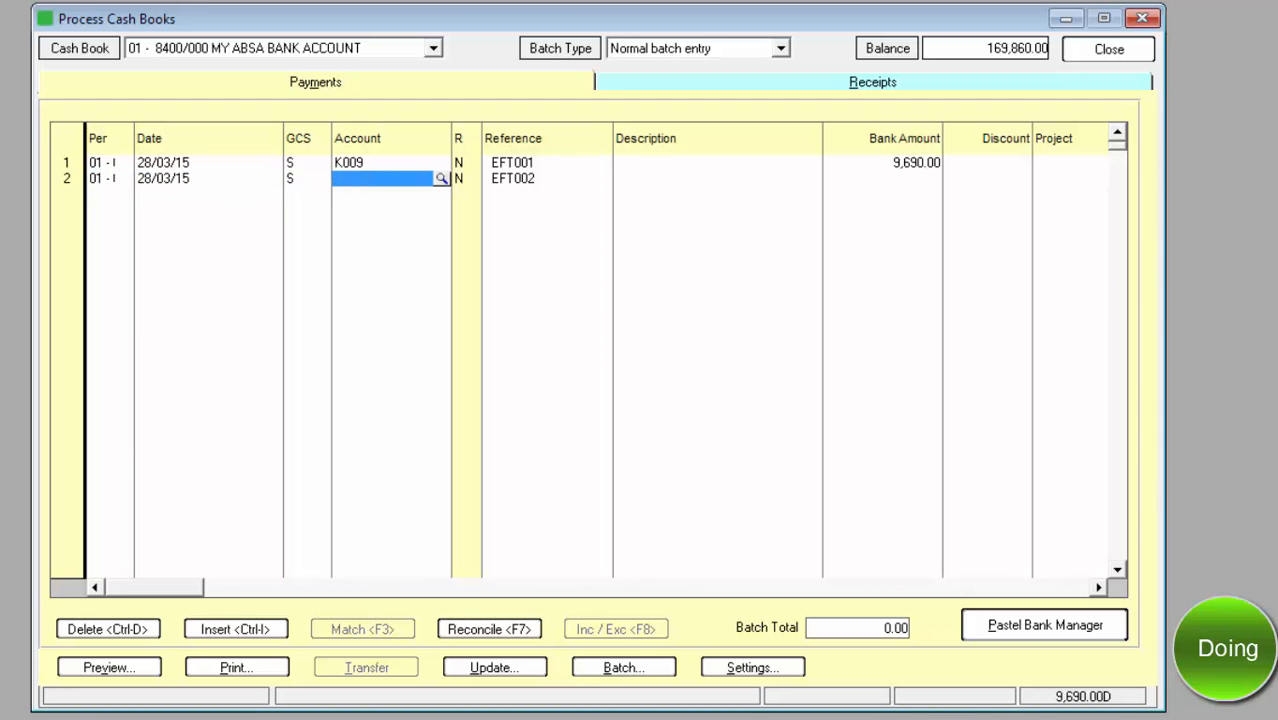
Enter line 2 for K010 at 95,760.00 and line 3 for K012 at 37,630.00
{"action": "left_click", "coordinate": [441, 178]}
{"action": "type", "text": "95,760"}
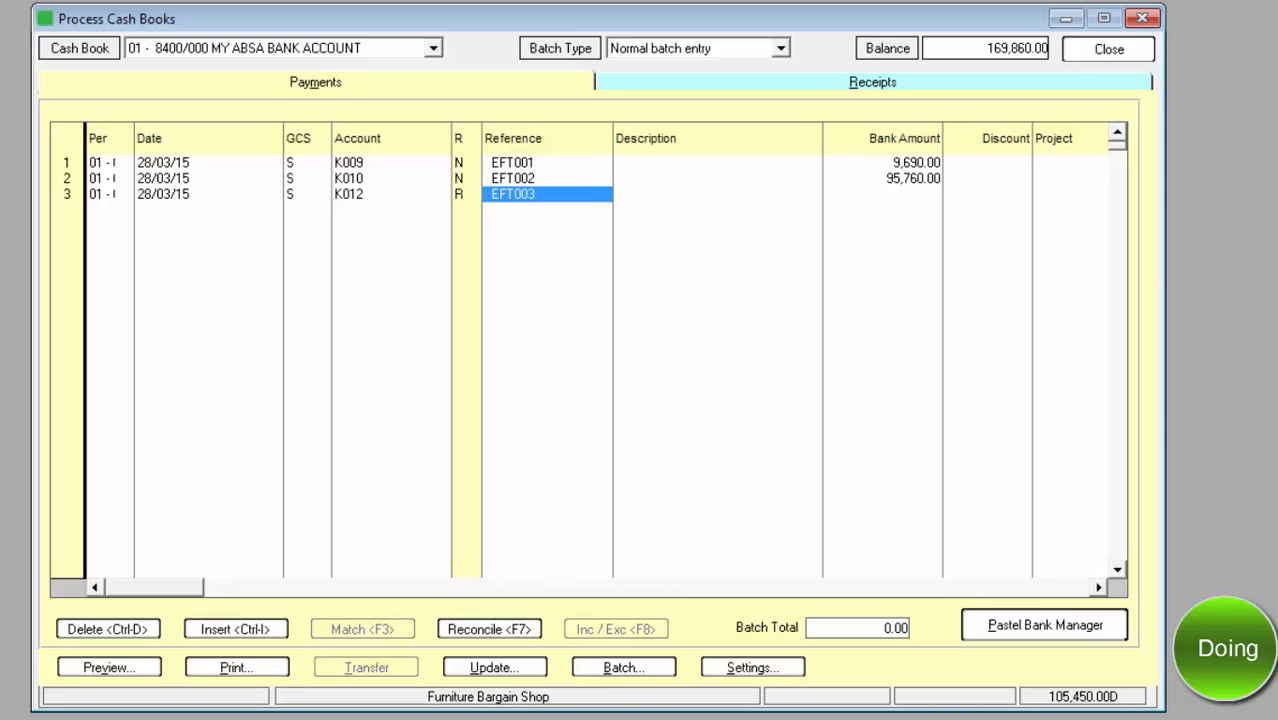
{"action": "left_click", "coordinate": [715, 194]}
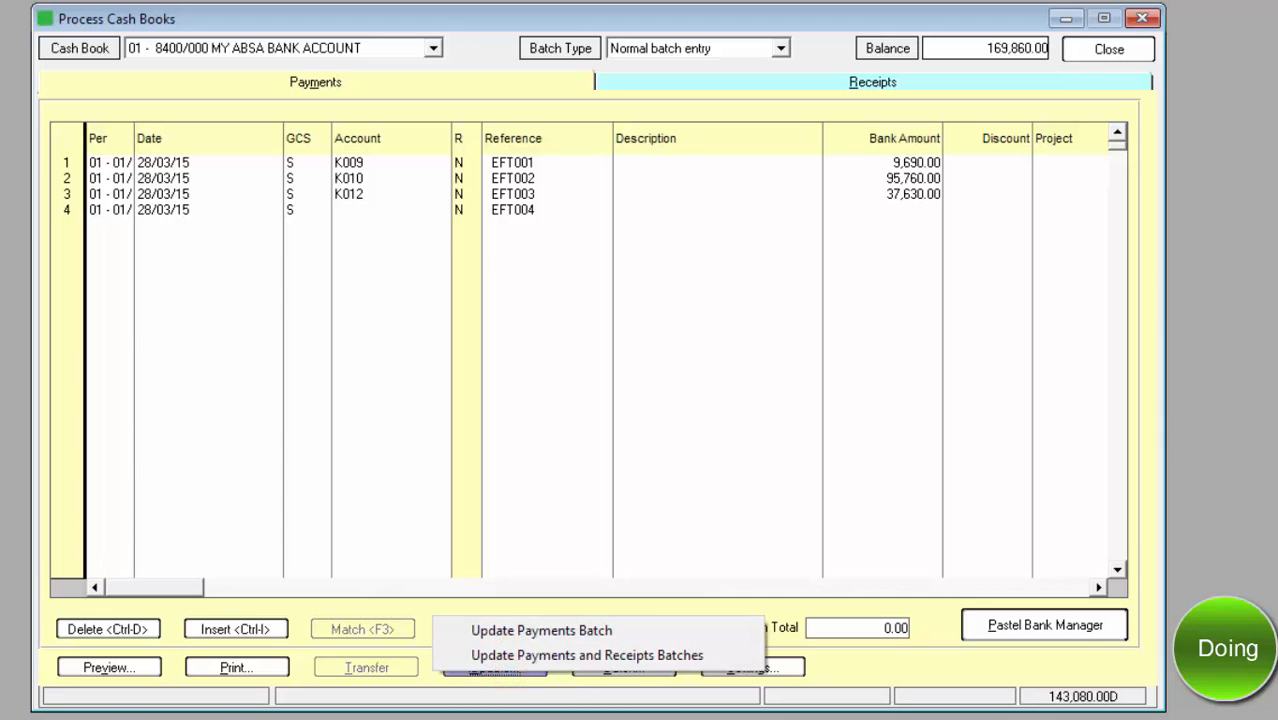
{"action": "mouse_move", "coordinate": [541, 630]}
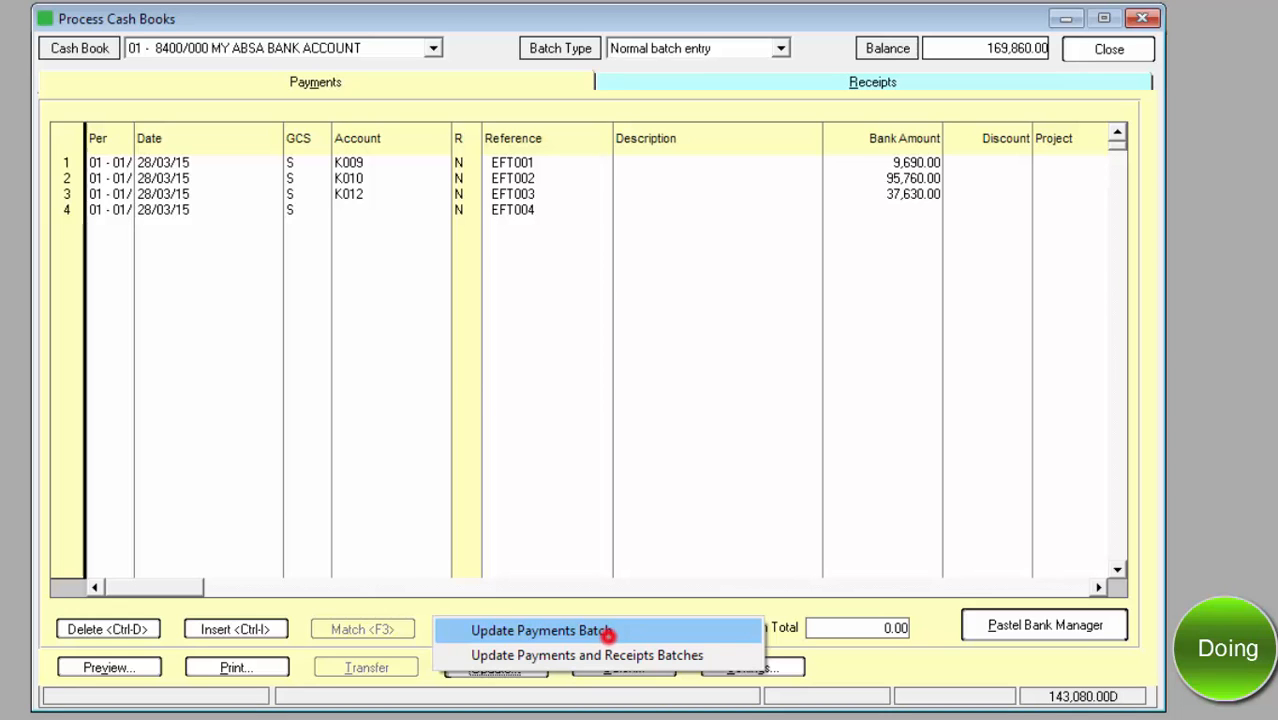
Update only the payments batch, confirming the post to the ledger
{"action": "left_click", "coordinate": [540, 630]}
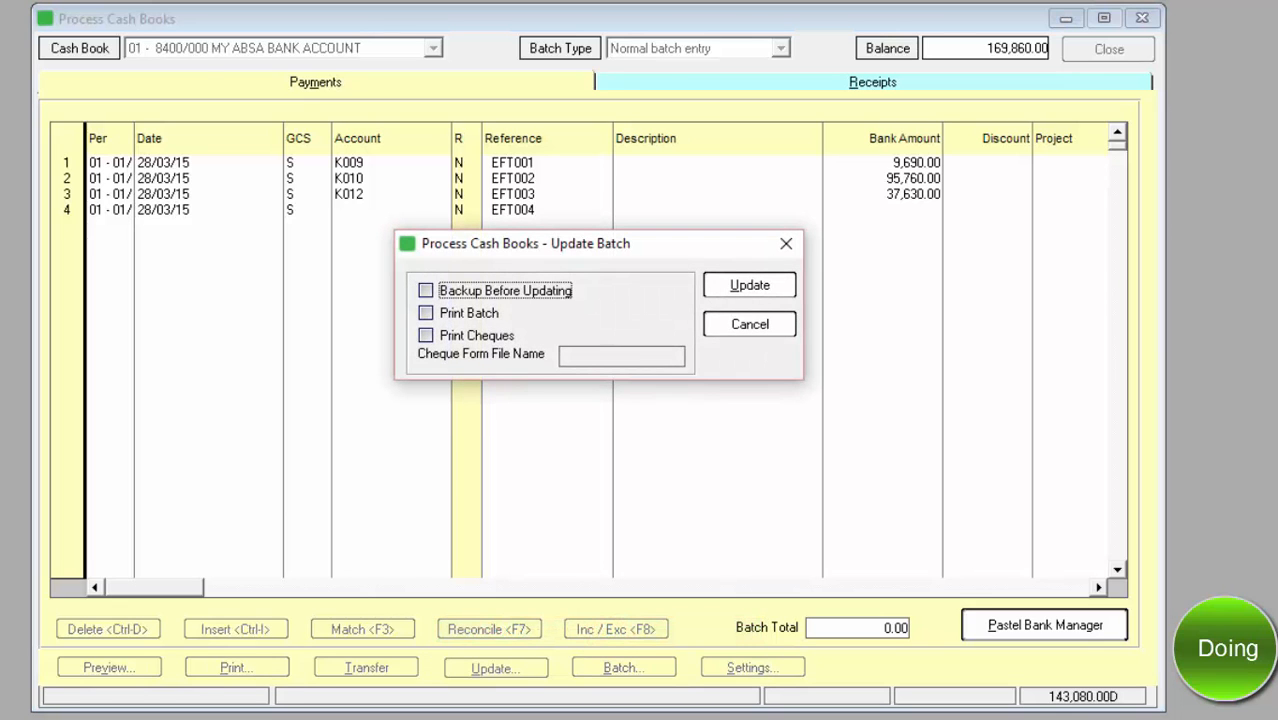
{"action": "left_click", "coordinate": [749, 323]}
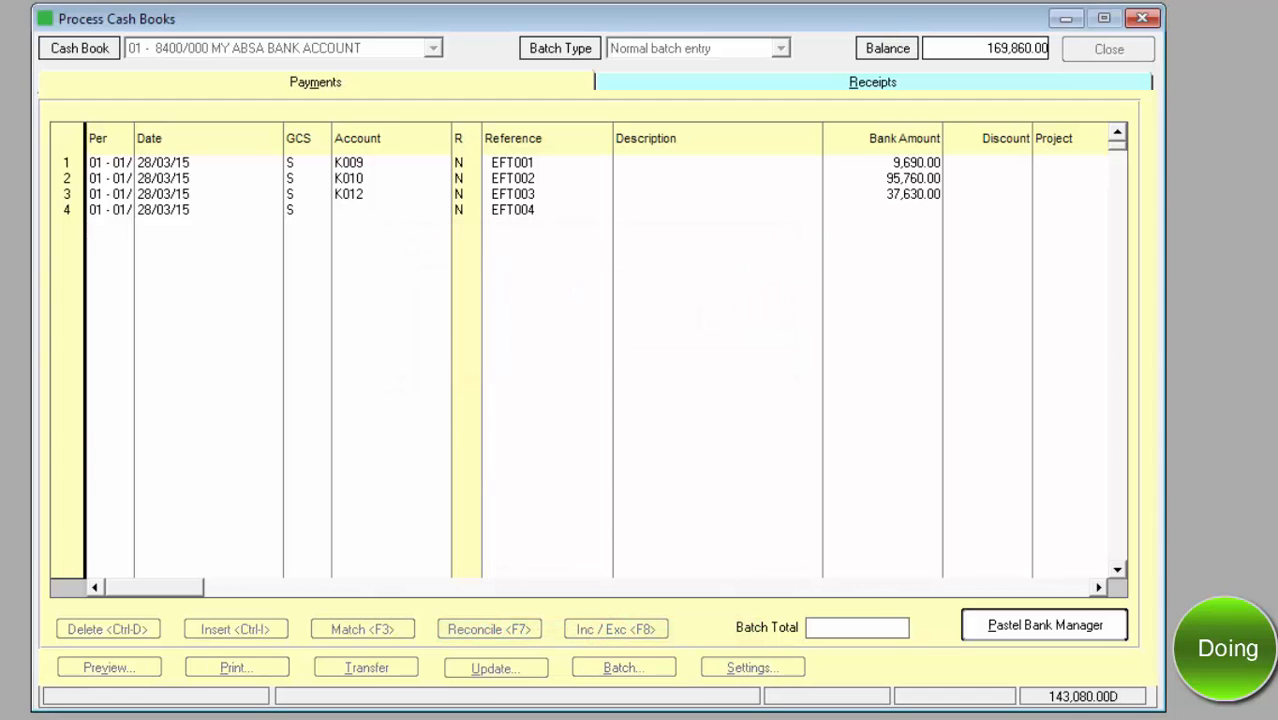